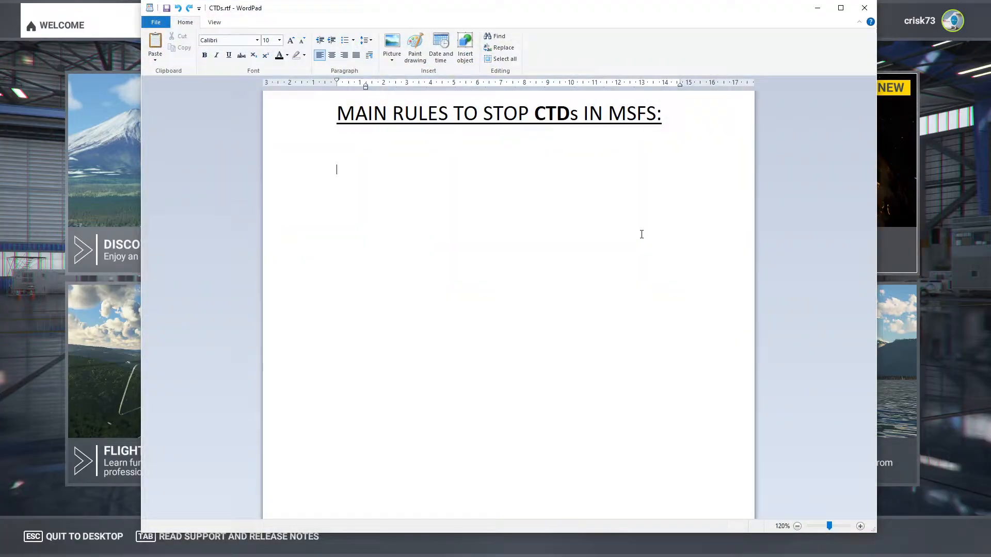
mouse_move(454, 267)
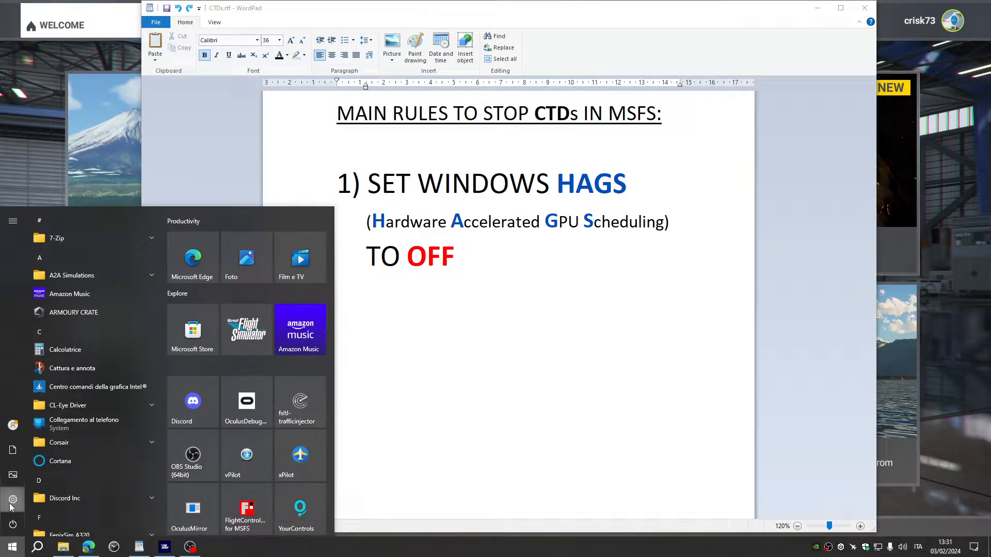
Reach the Graphics settings page through Windows Settings gaming options, with GPU scheduling shown Off.
click(12, 500)
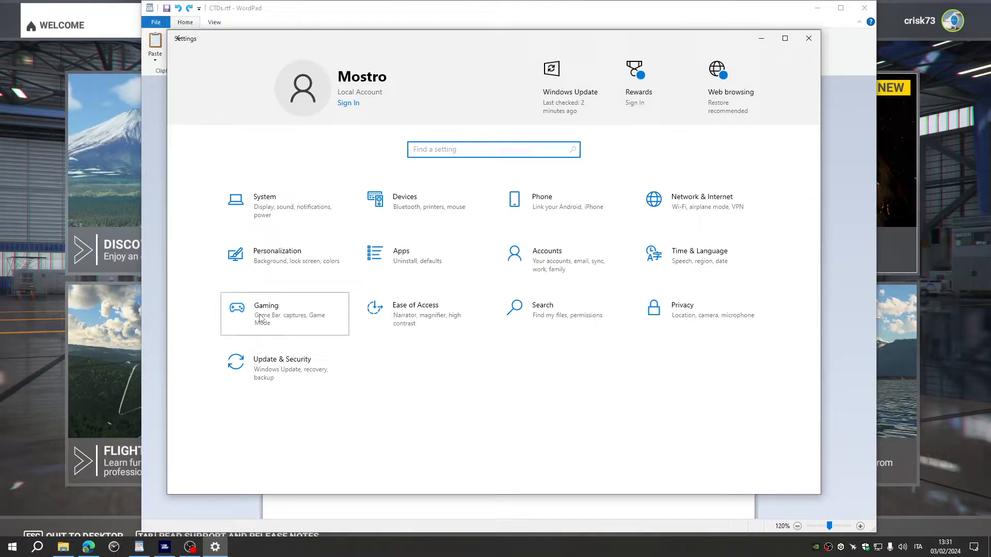
click(285, 313)
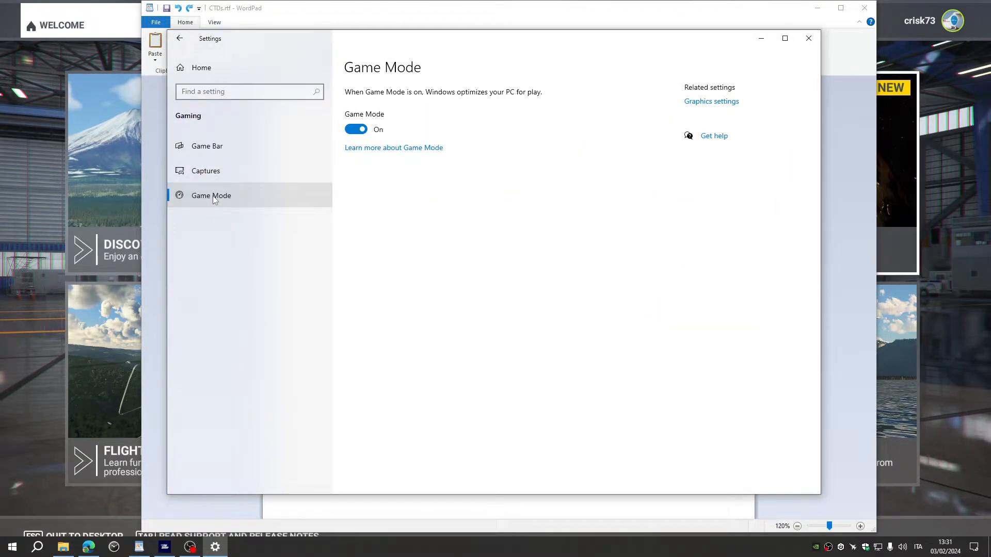
mouse_move(711, 102)
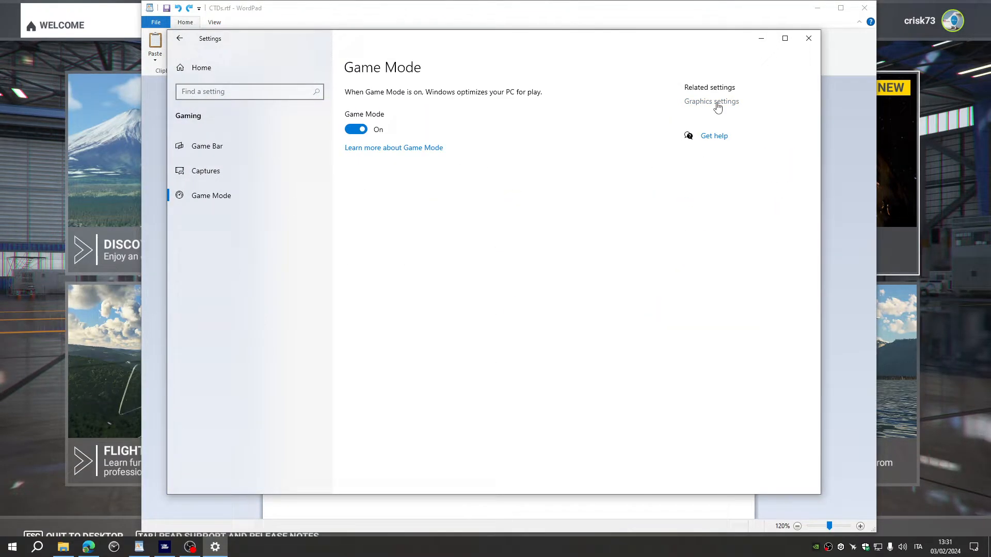
click(711, 101)
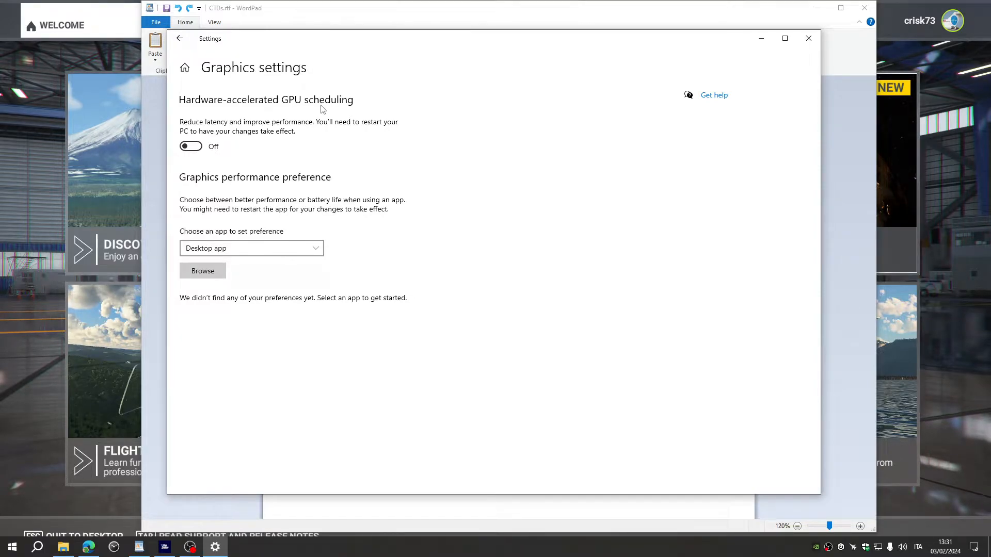
mouse_move(213, 127)
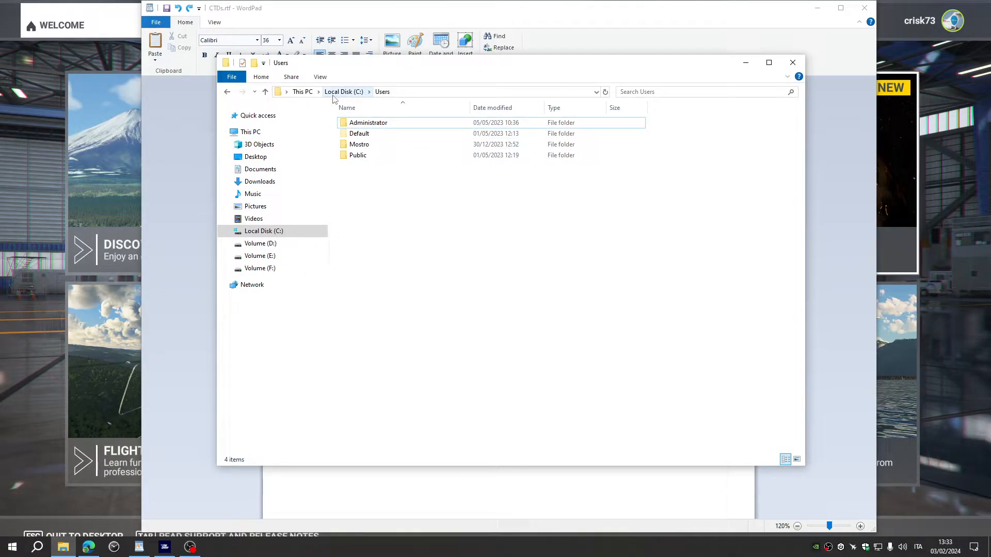
Navigate into the user's AppData\LocalLow folder in File Explorer.
click(359, 144)
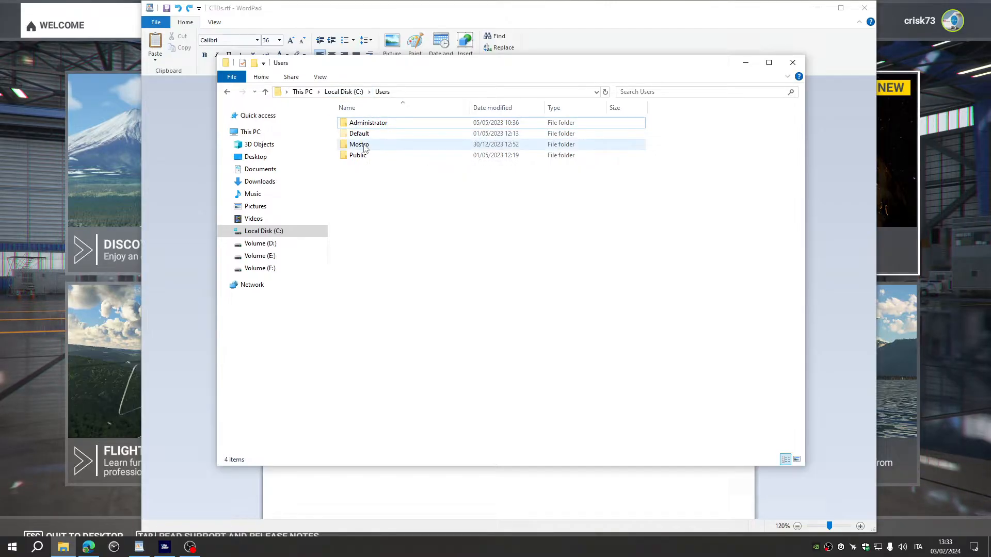
double_click(359, 144)
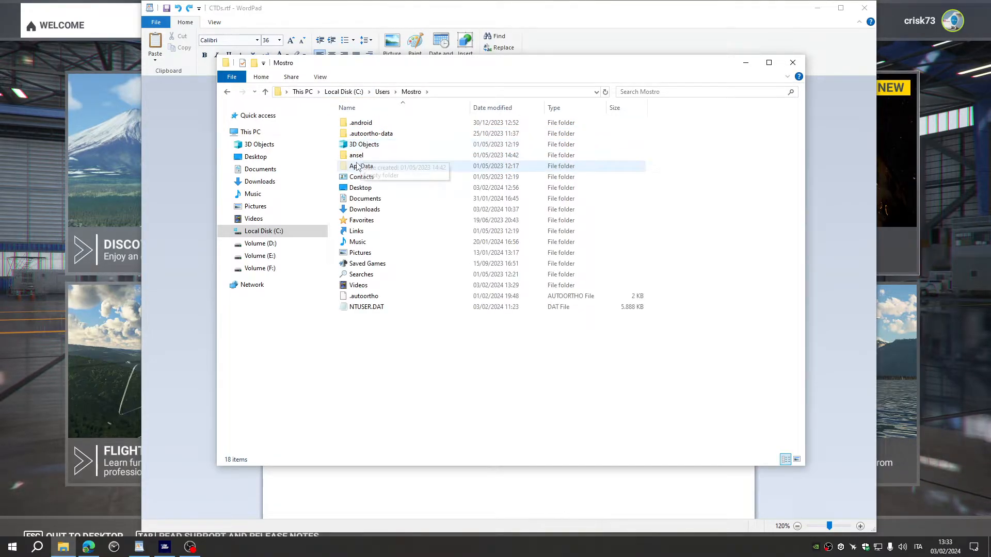
double_click(360, 166)
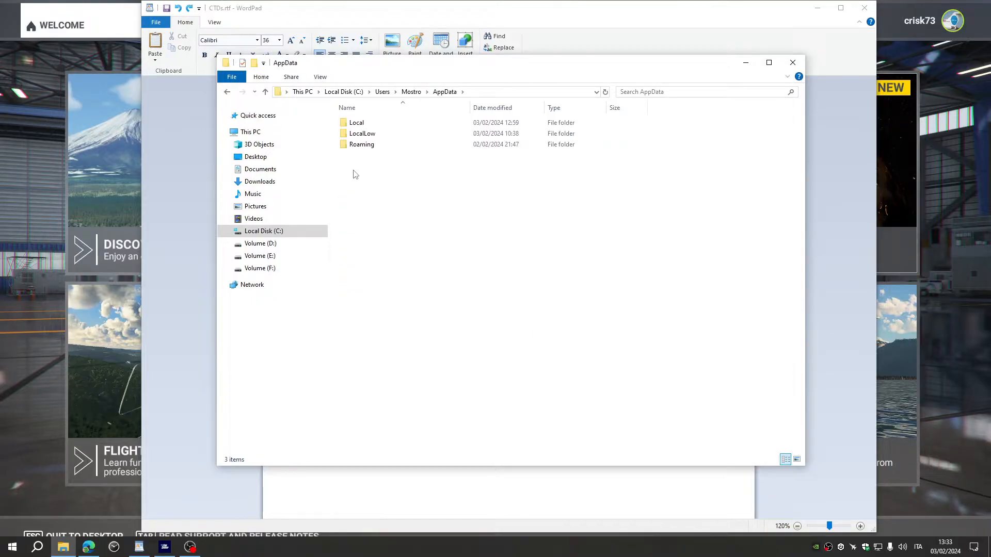
click(362, 133)
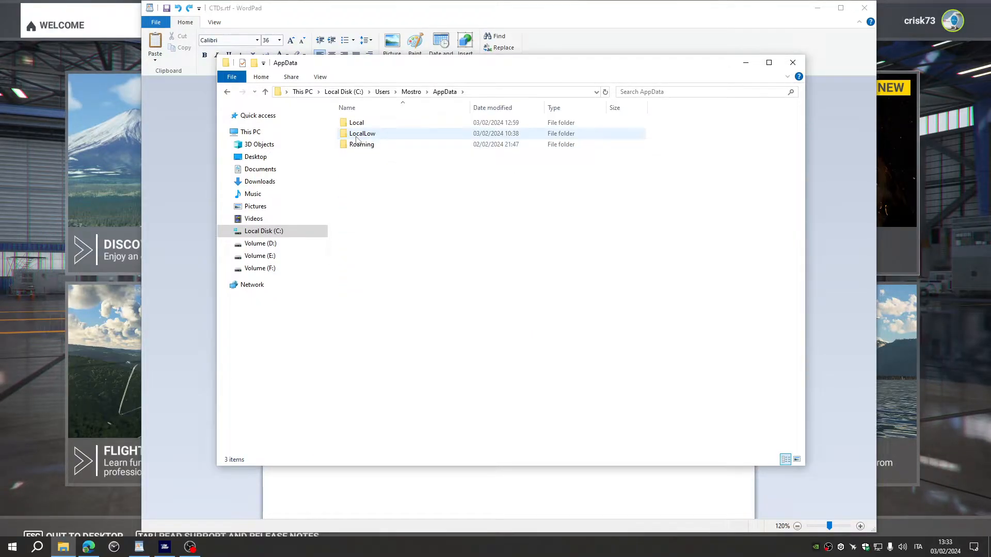
double_click(361, 133)
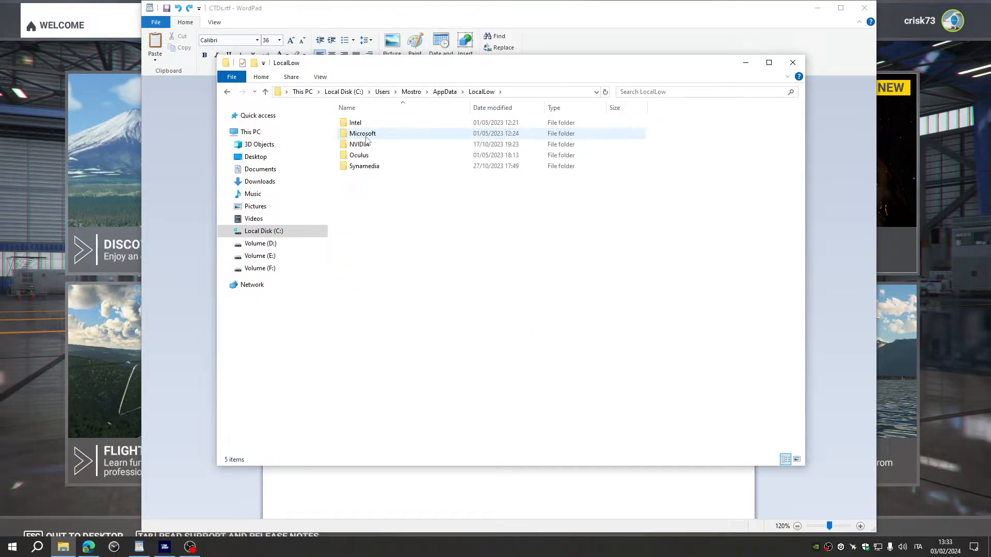
Go on into NVIDIA\PerDriverVersion\DXCache and select all 54 cache files.
click(359, 144)
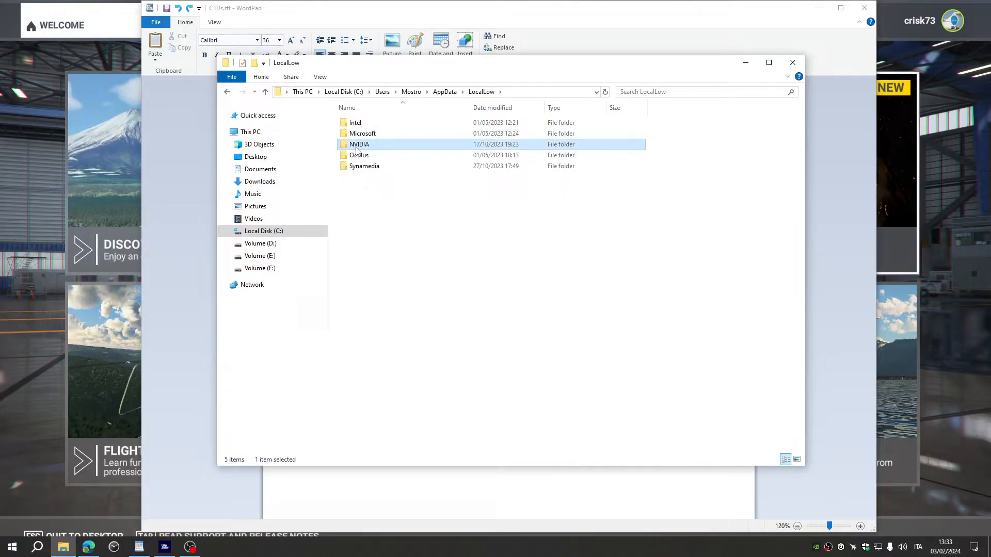
double_click(360, 144)
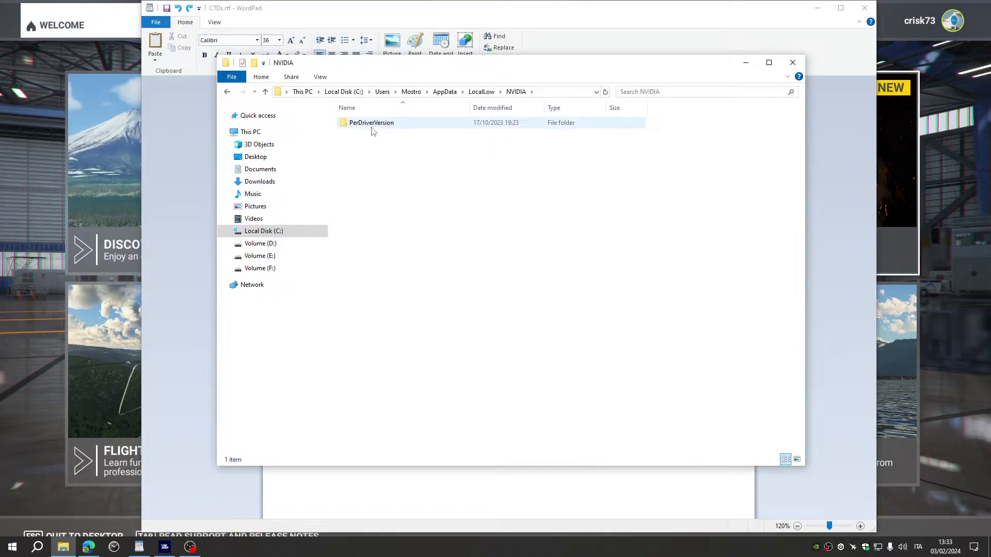
double_click(371, 122)
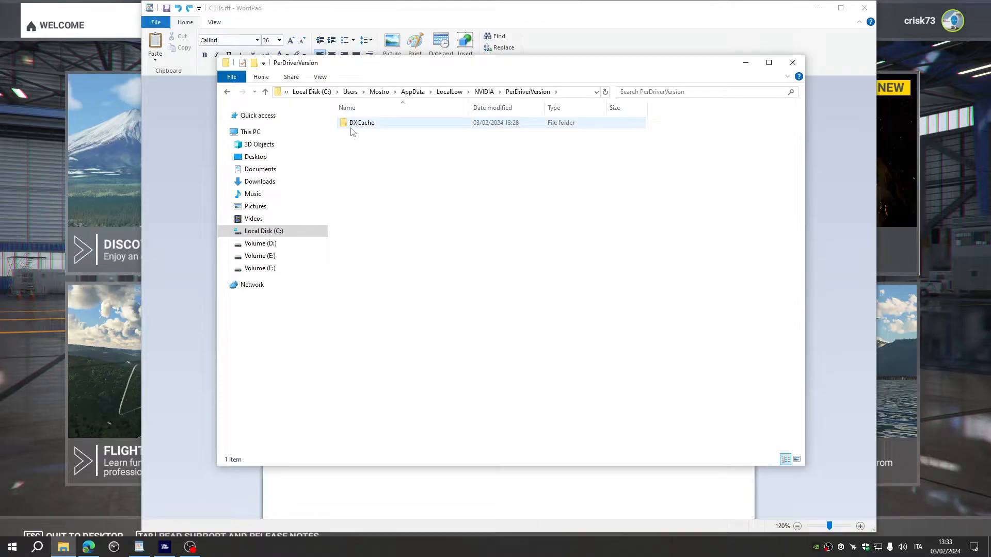
double_click(362, 122)
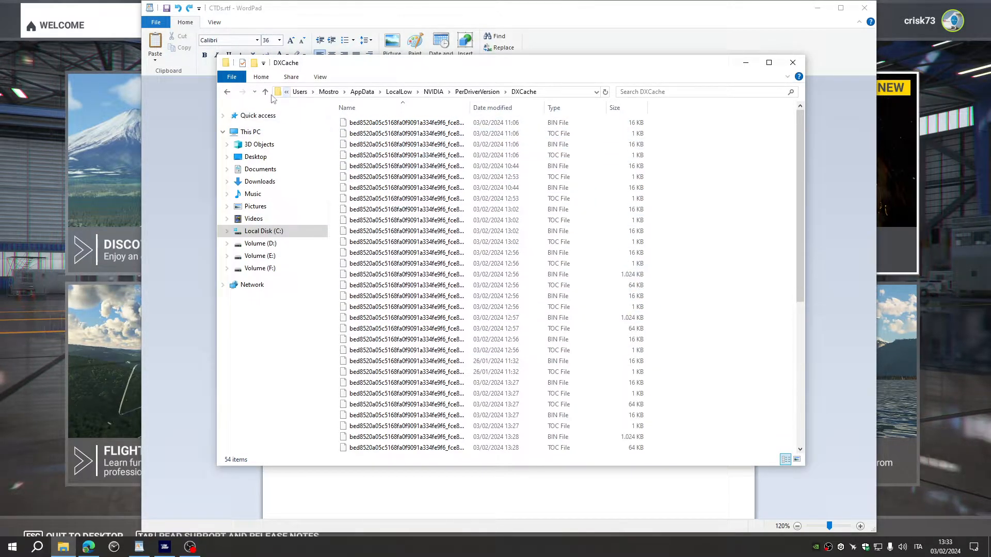
key(ctrl+a)
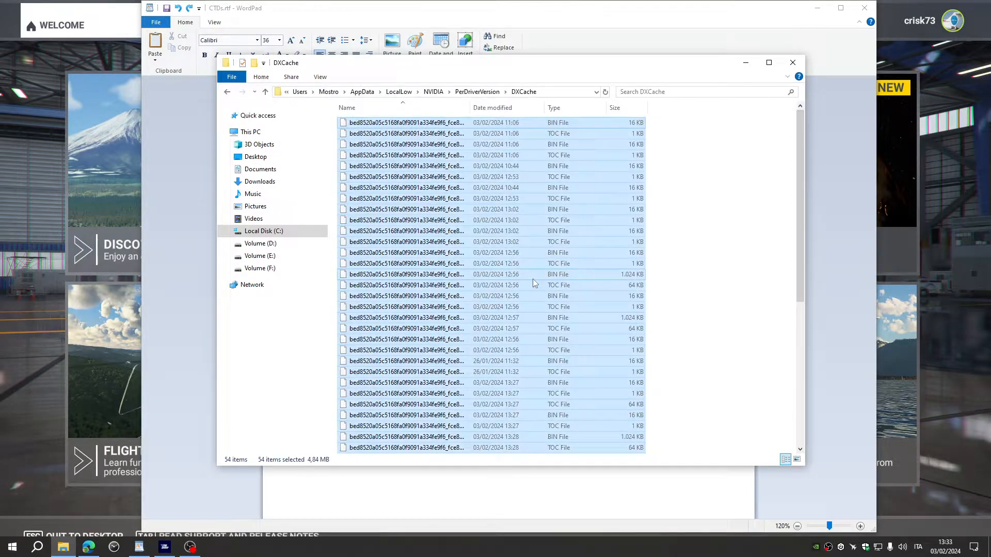
Permanently delete the selected cache files, skipping the ones still in use, leaving 32.
key(Delete)
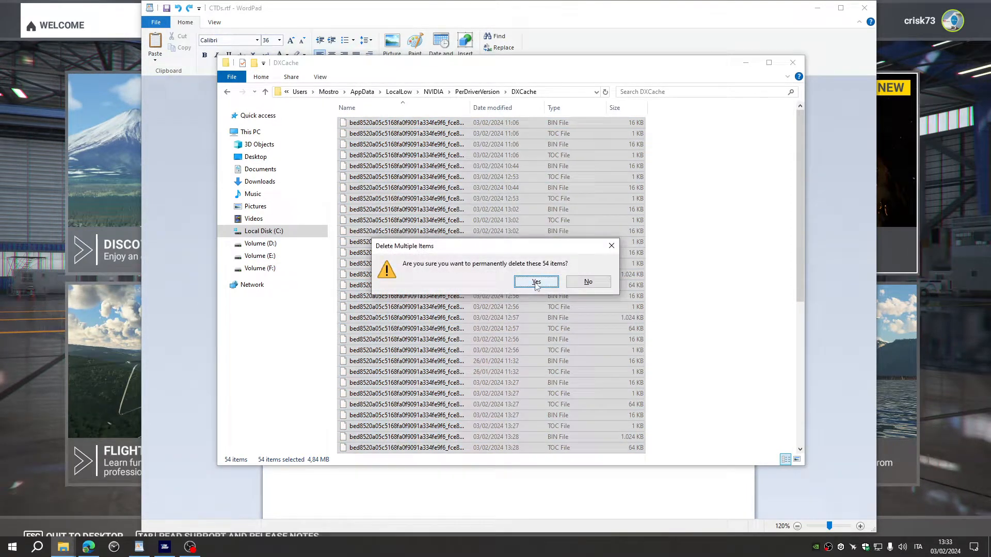
click(536, 282)
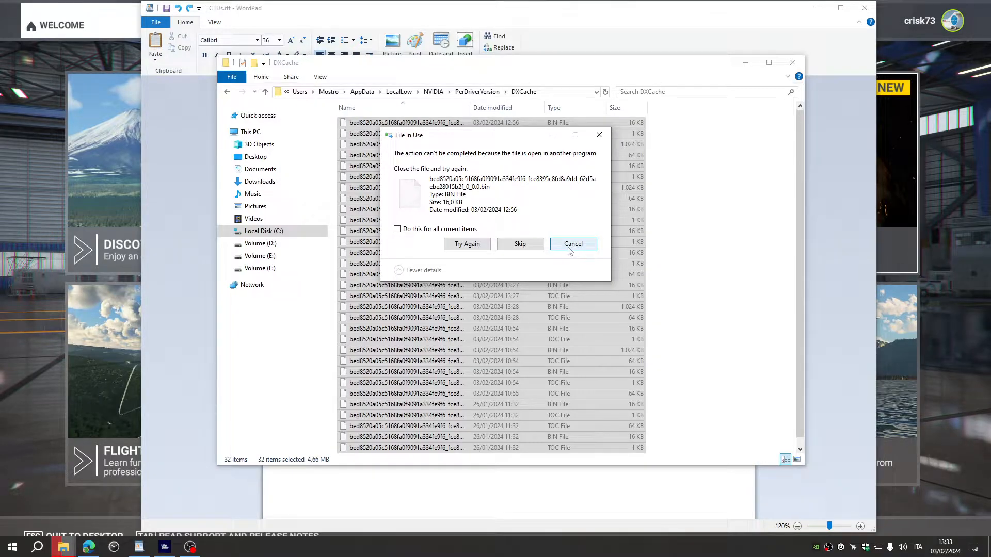
click(572, 244)
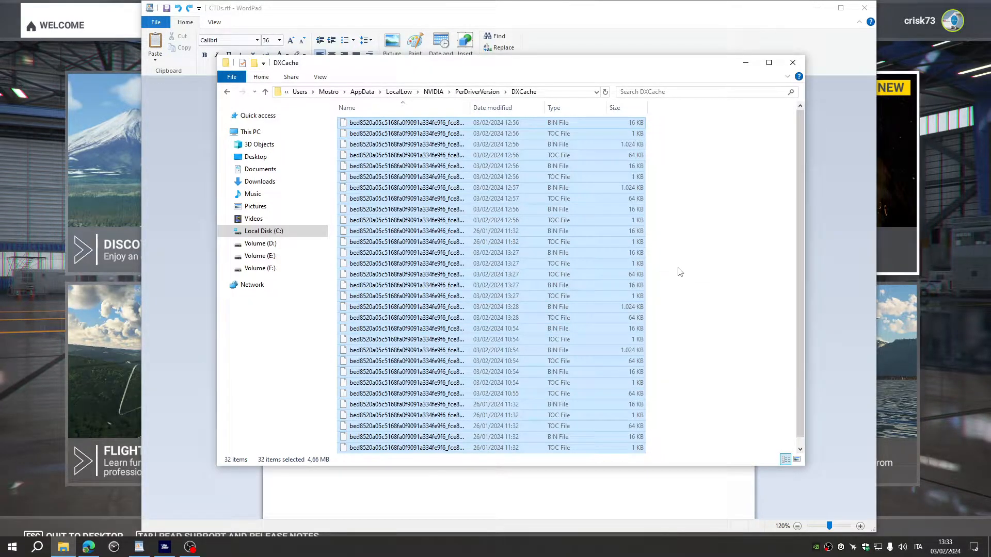
mouse_move(732, 221)
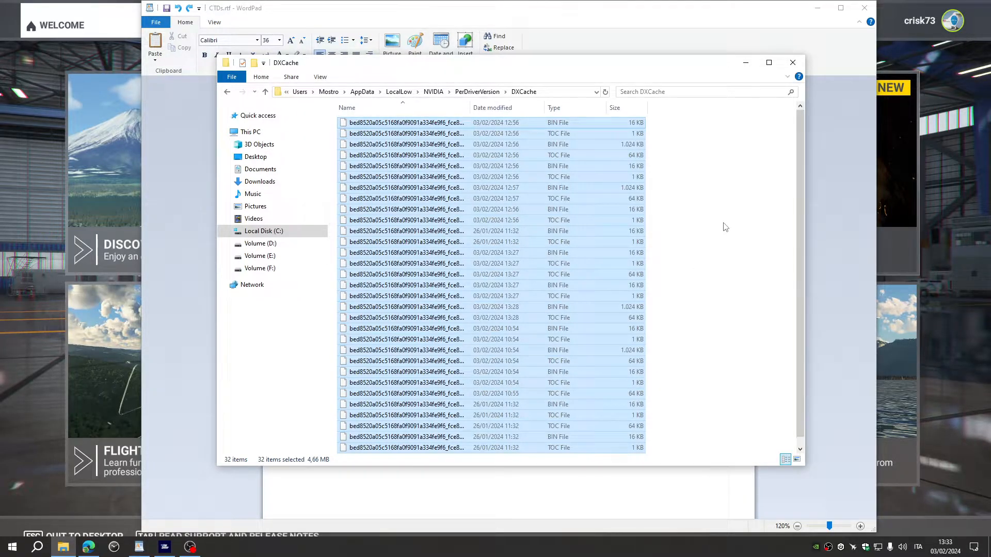
mouse_move(758, 172)
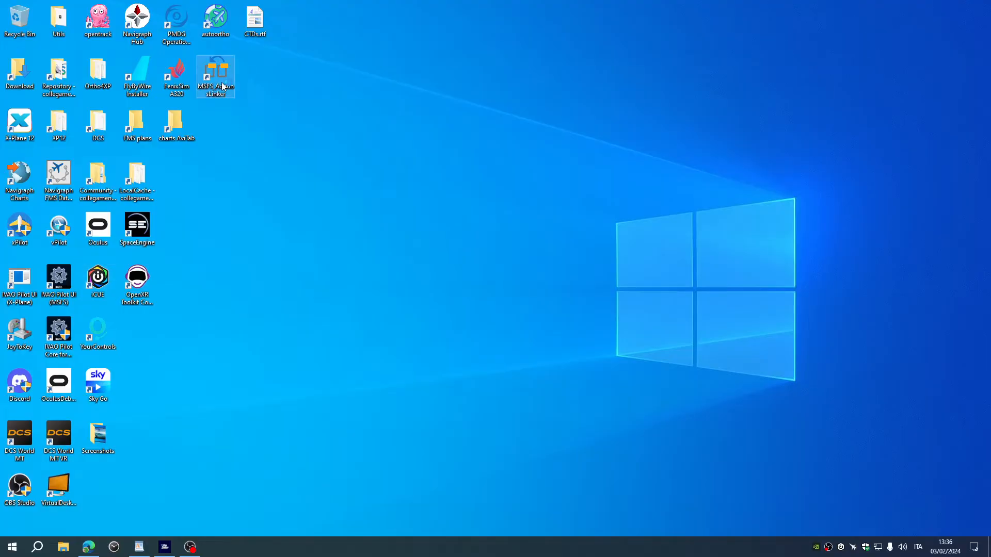
Launch MSFS Addons Linker from its desktop shortcut.
double_click(216, 73)
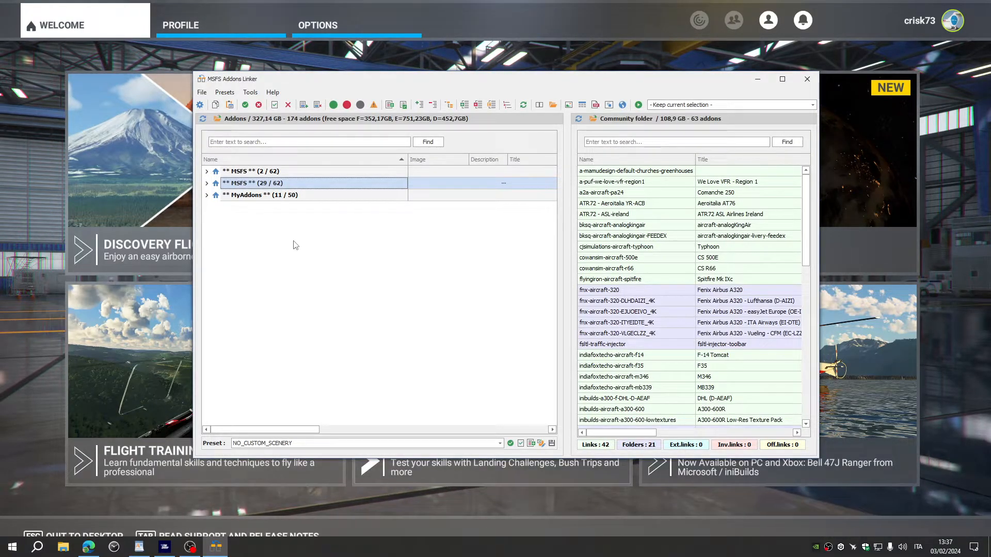
mouse_move(341, 289)
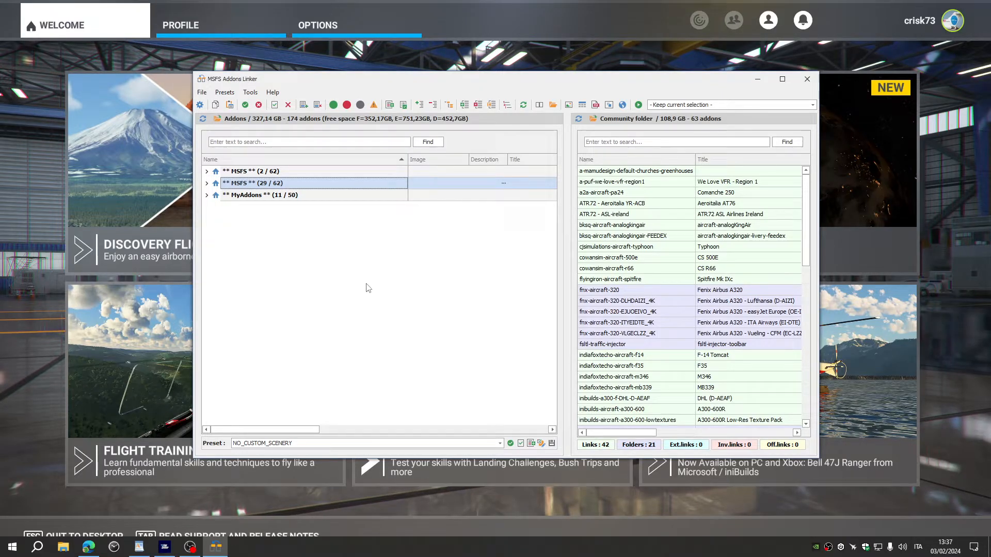
mouse_move(239, 232)
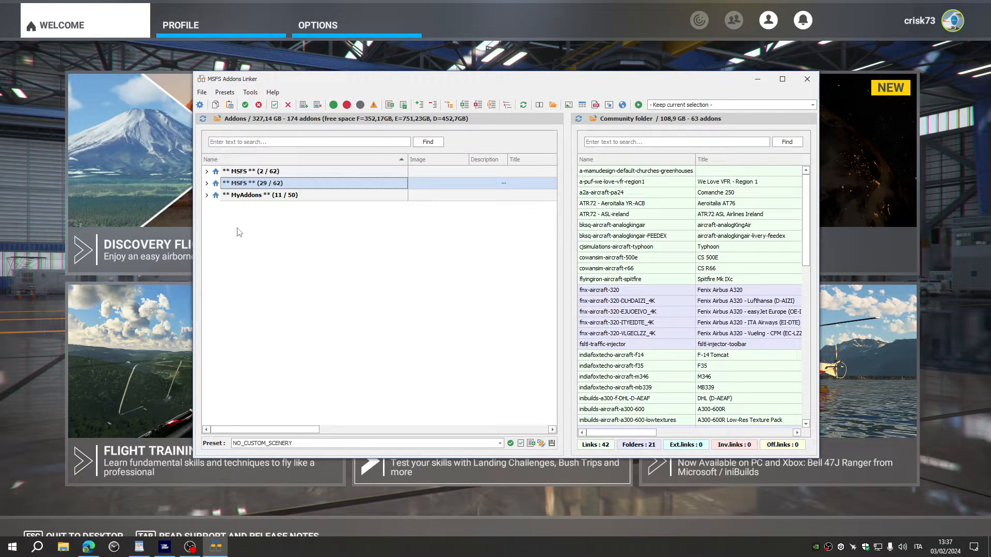
Enable airport addons such as Catania, Venice Marco Polo and Pula, confirming each simulator-running warning.
click(207, 195)
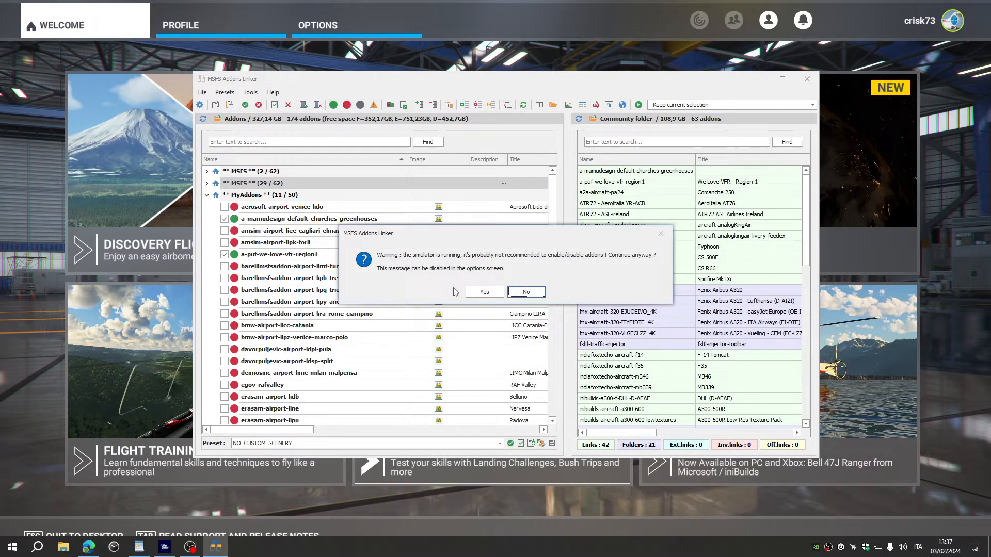
click(484, 291)
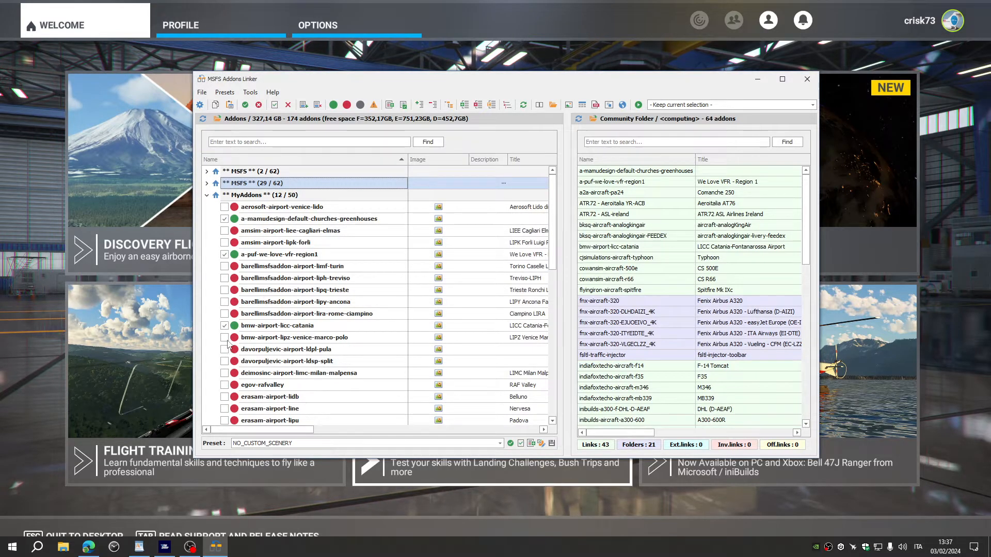
click(225, 337)
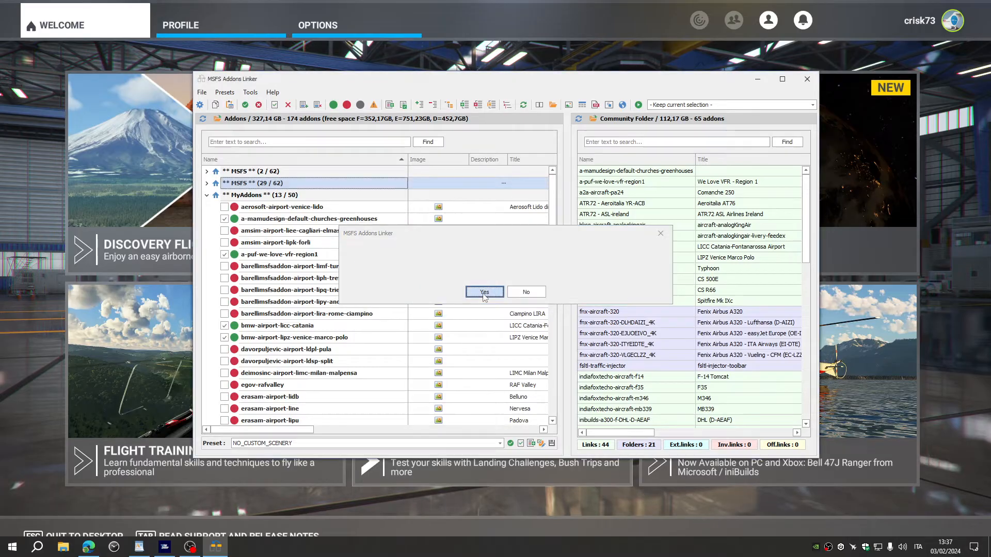
click(484, 291)
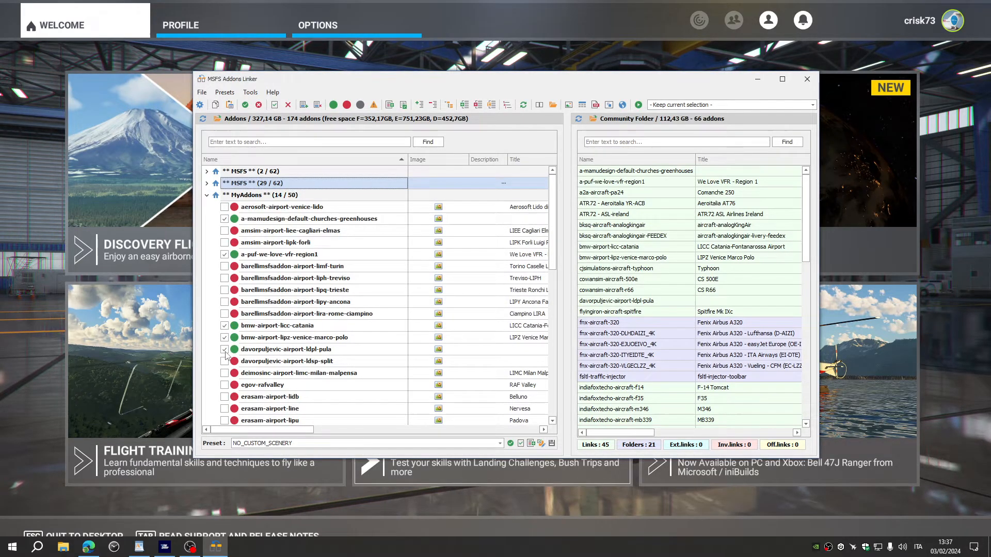
click(225, 349)
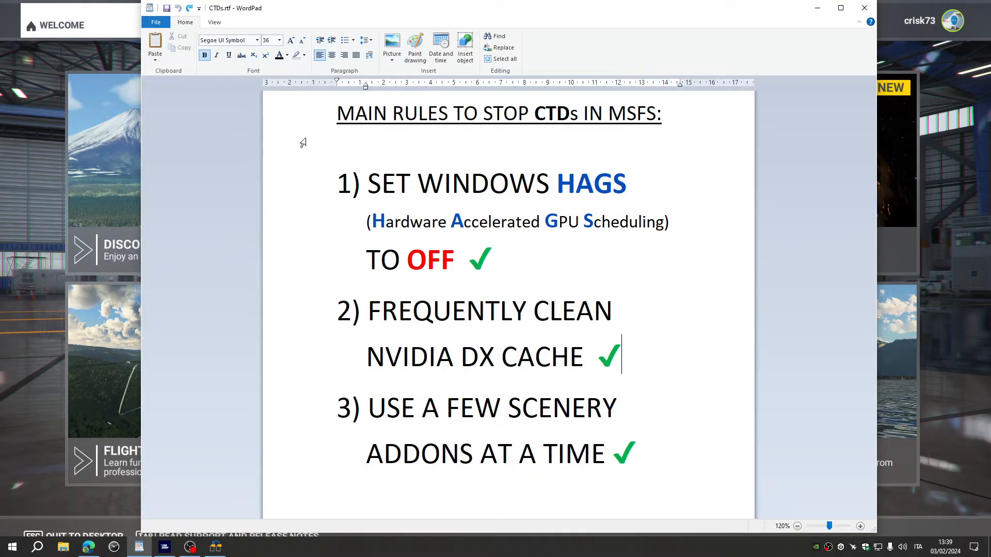
mouse_move(560, 274)
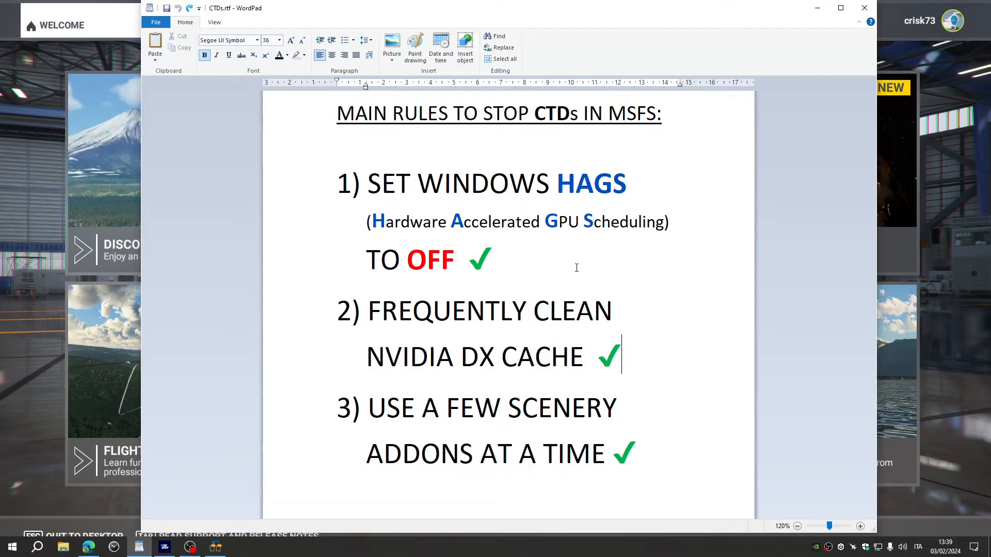
mouse_move(169, 226)
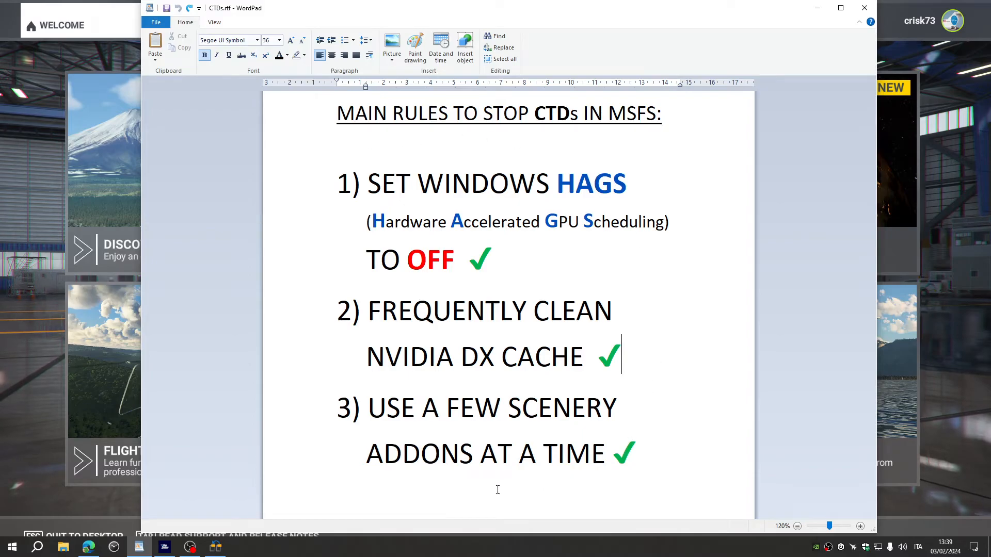
mouse_move(298, 300)
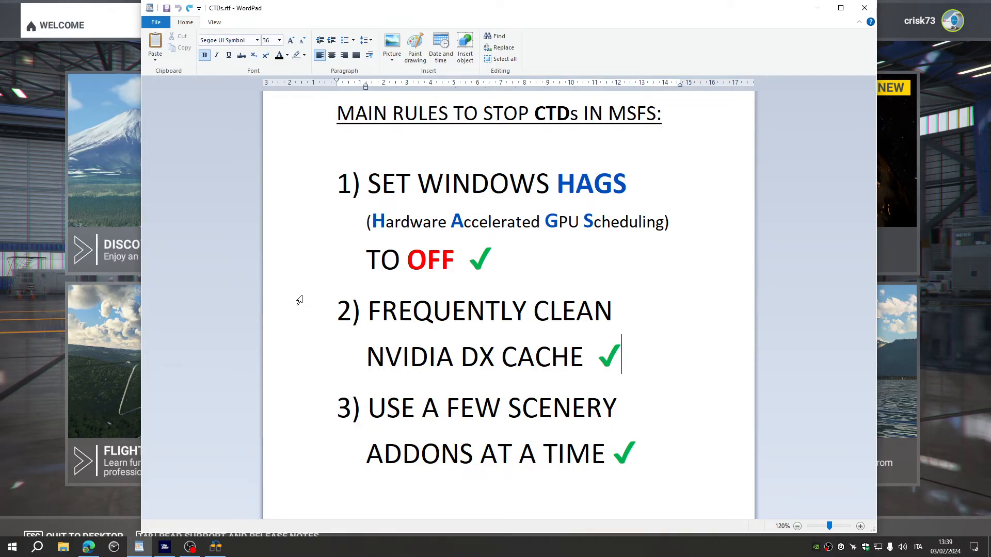
mouse_move(313, 217)
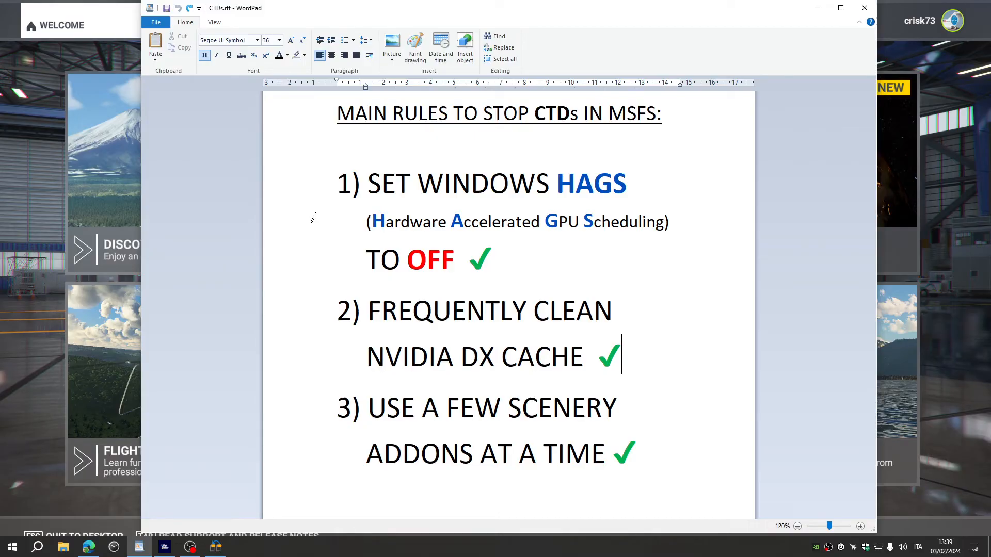